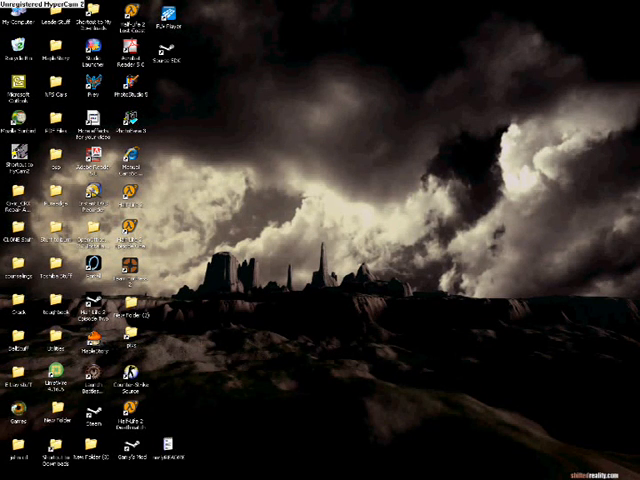
pyautogui.moveTo(240, 314)
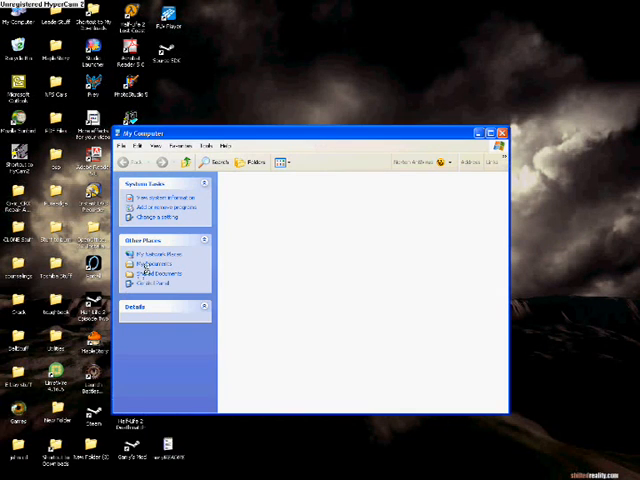
# Step: Browse from Local Disk through Program Files toward the Steam game folders
pyautogui.click(370, 184)
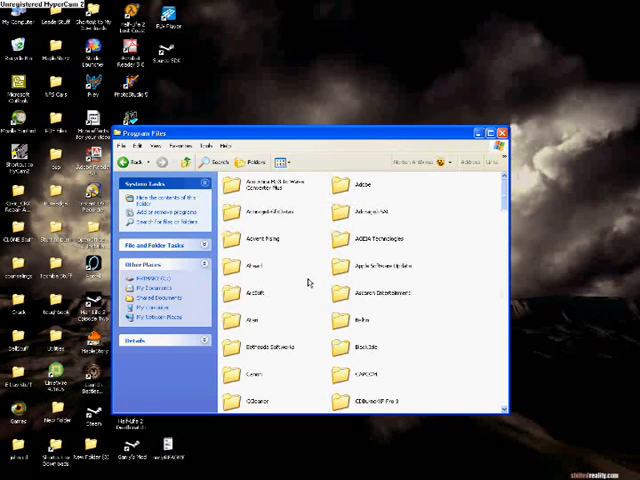
pyautogui.scroll(-3)
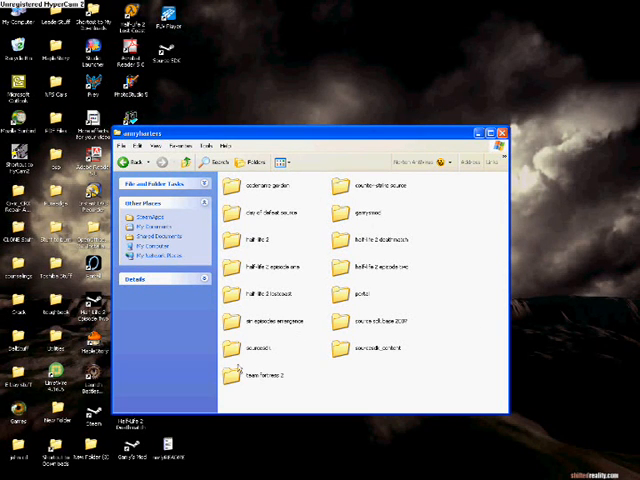
pyautogui.moveTo(448, 316)
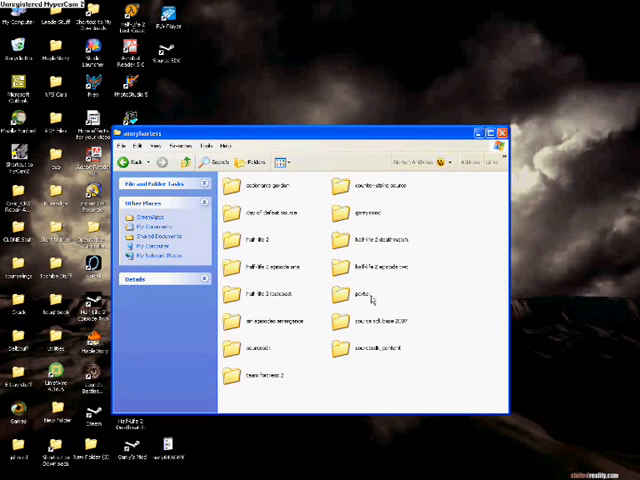
pyautogui.moveTo(328, 336)
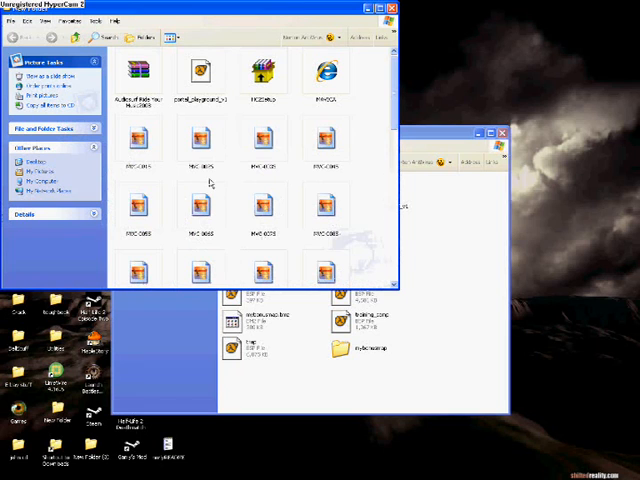
# Step: Look through the downloads folder holding the new Portal map beside the maps window
pyautogui.scroll(-3)
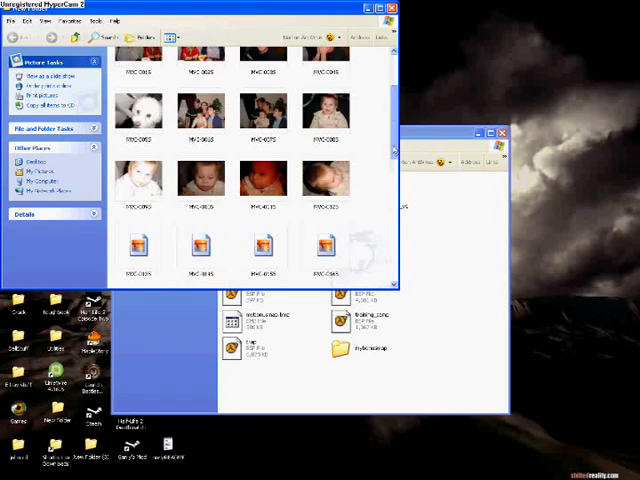
pyautogui.scroll(3)
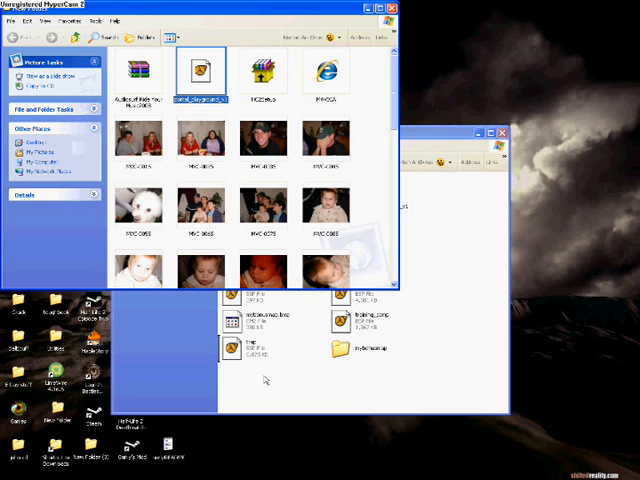
pyautogui.moveTo(438, 310)
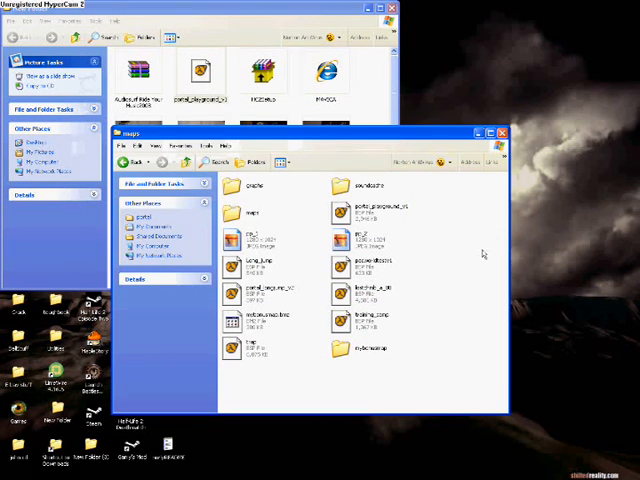
pyautogui.moveTo(388, 336)
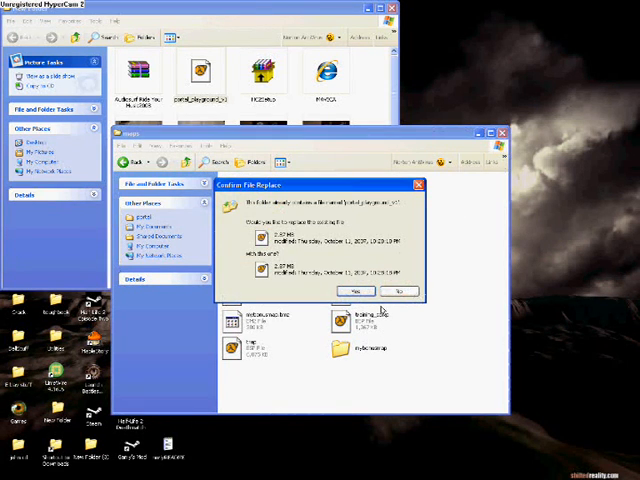
# Step: Confirm replacing the older map file in Portal's maps folder with the downloaded one
pyautogui.click(356, 292)
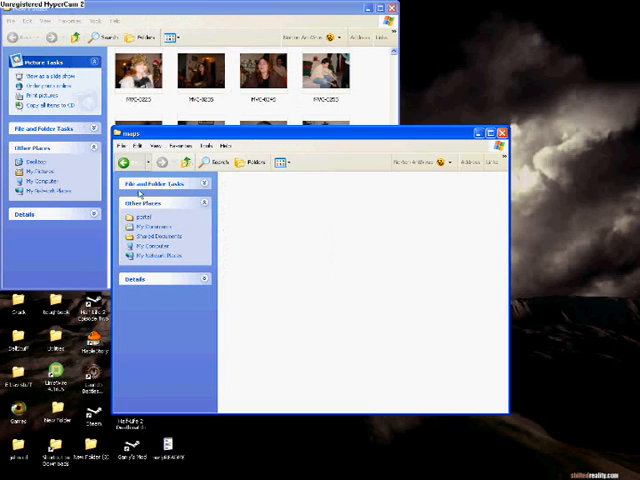
# Step: Peek inside the portal folder, then go back to the list of game folders
pyautogui.doubleClick(142, 214)
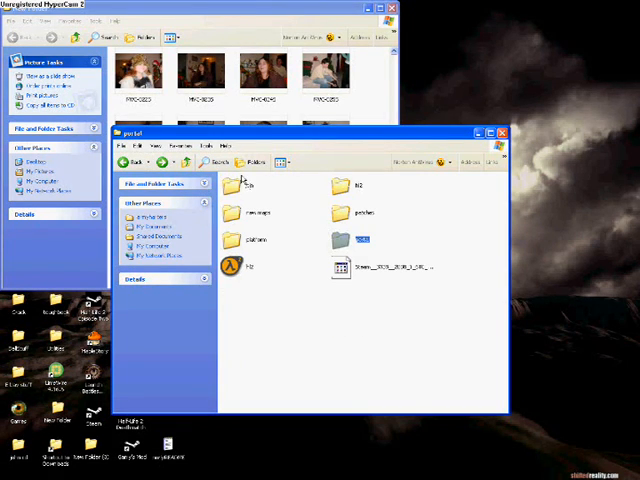
pyautogui.click(128, 162)
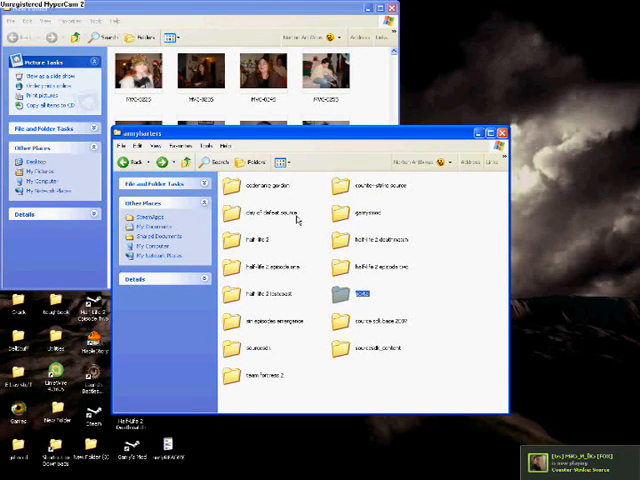
pyautogui.moveTo(340, 224)
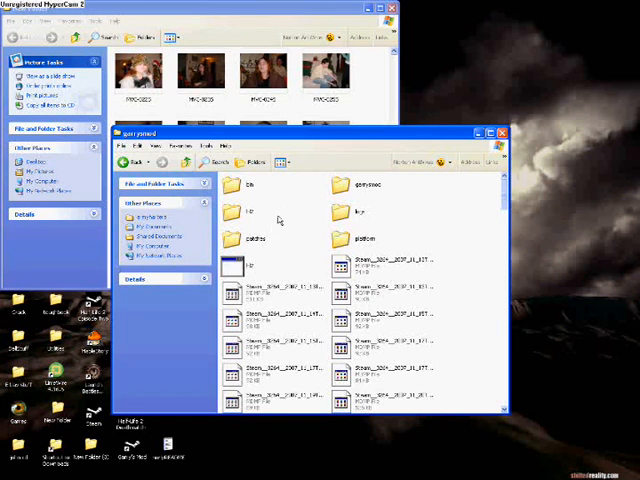
# Step: Scan the garrysmod folder's subfolders to locate the addons folder
pyautogui.scroll(-3)
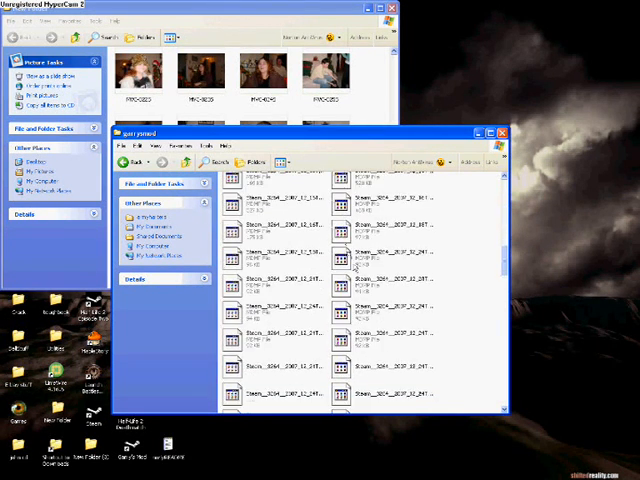
pyautogui.scroll(3)
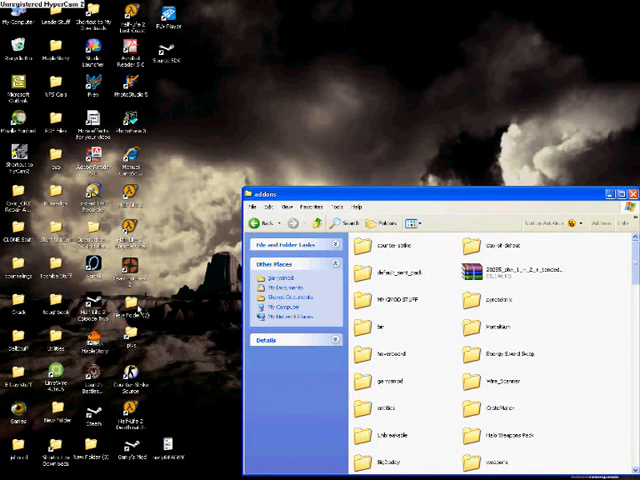
# Step: Scroll down through the existing addons to the later subfolders and files
pyautogui.scroll(-3)
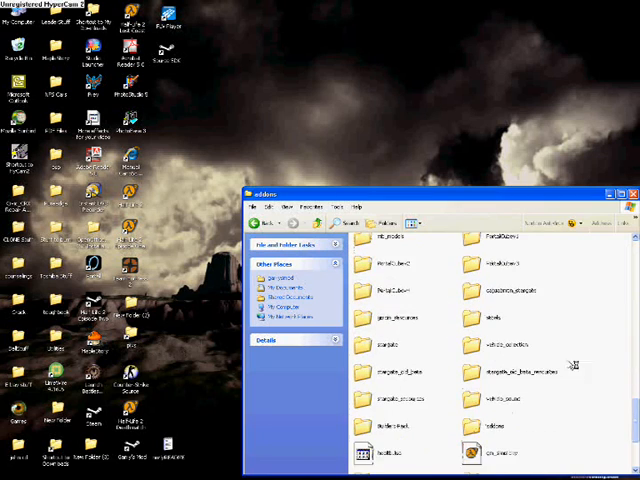
pyautogui.scroll(-3)
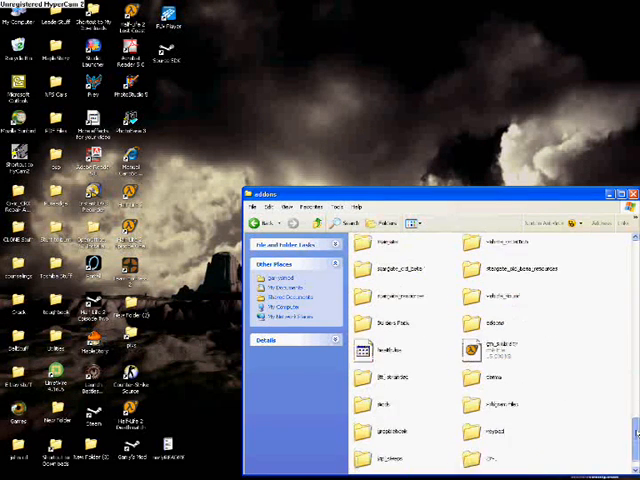
pyautogui.scroll(-3)
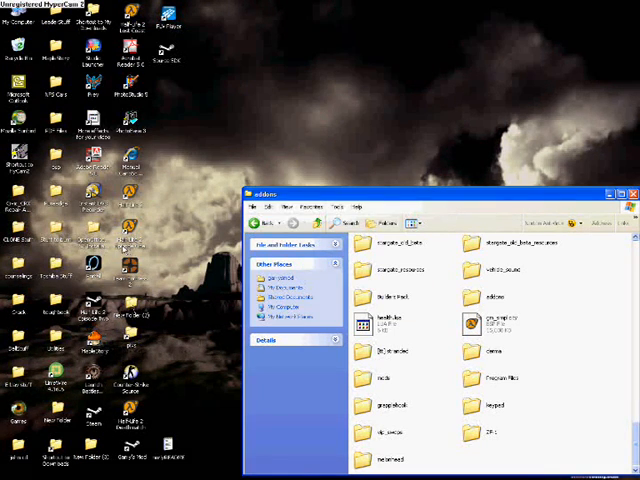
pyautogui.moveTo(168, 232)
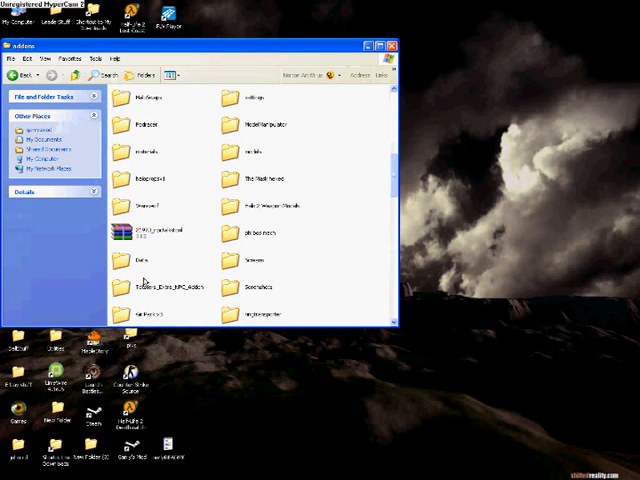
# Step: Bring up the downloaded addon .rar in WinRAR beside the addons window
pyautogui.click(150, 232)
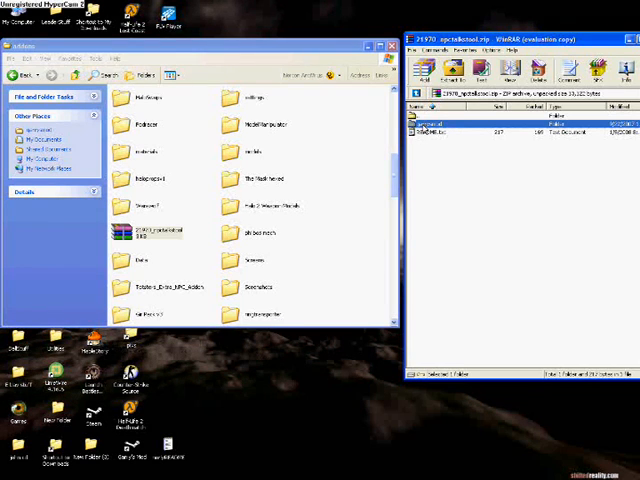
# Step: Extract the addon folder into addons and confirm merging with the existing same-named folder
pyautogui.click(242, 258)
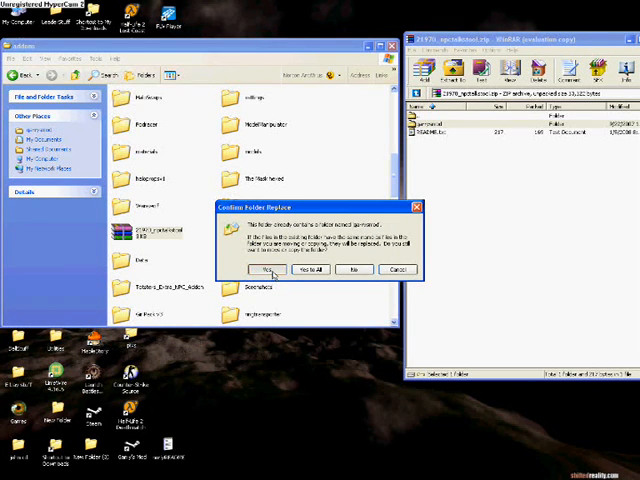
pyautogui.click(258, 268)
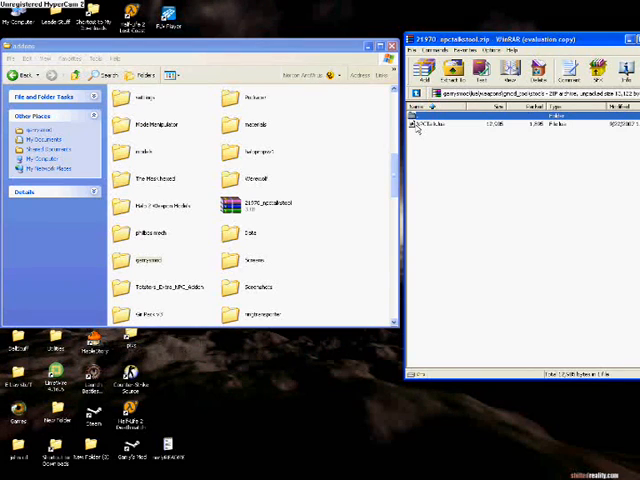
pyautogui.moveTo(410, 144)
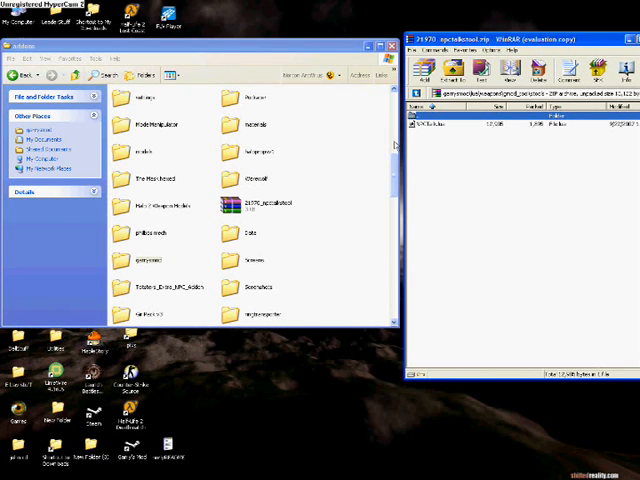